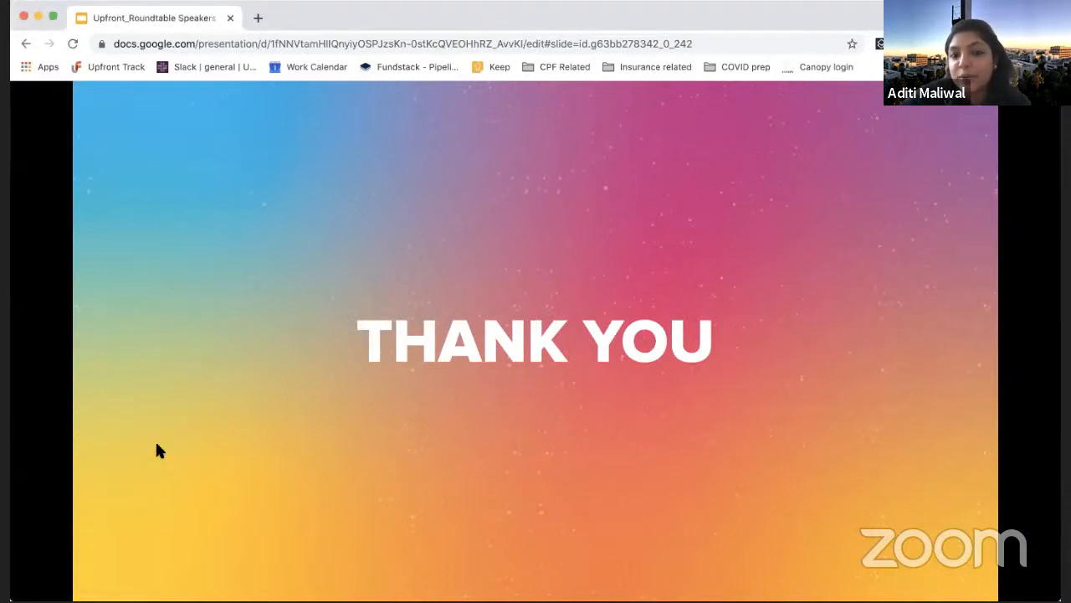
mouse_move(211, 459)
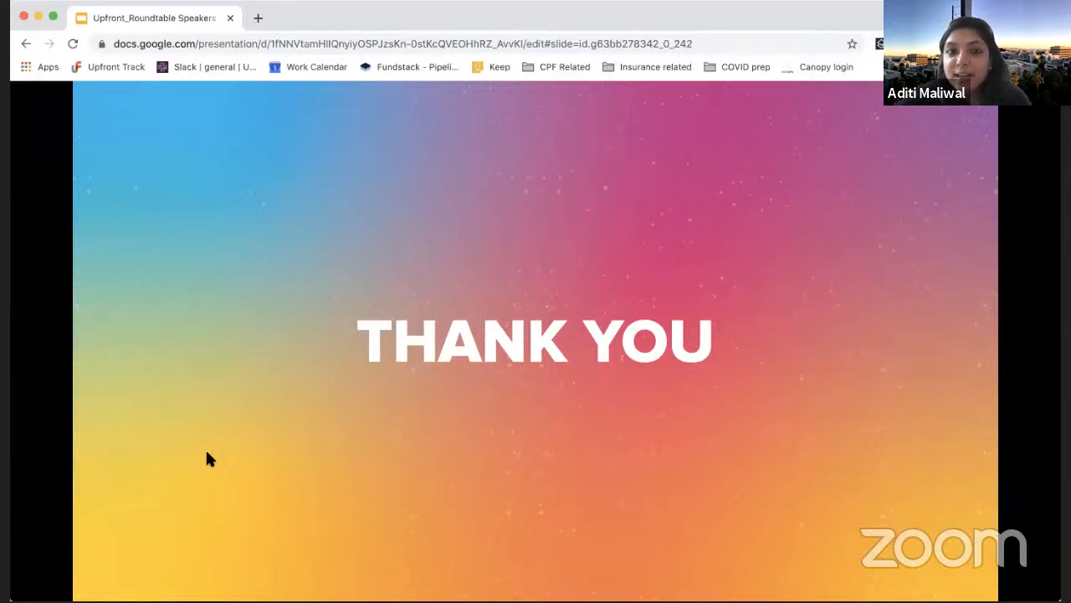
mouse_move(797, 215)
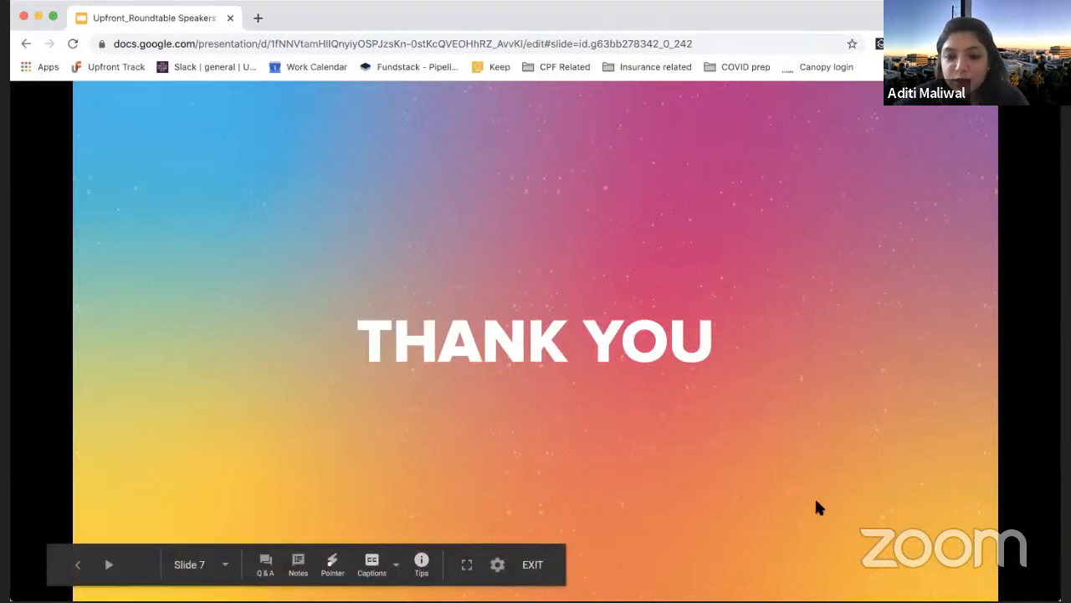
mouse_move(932, 203)
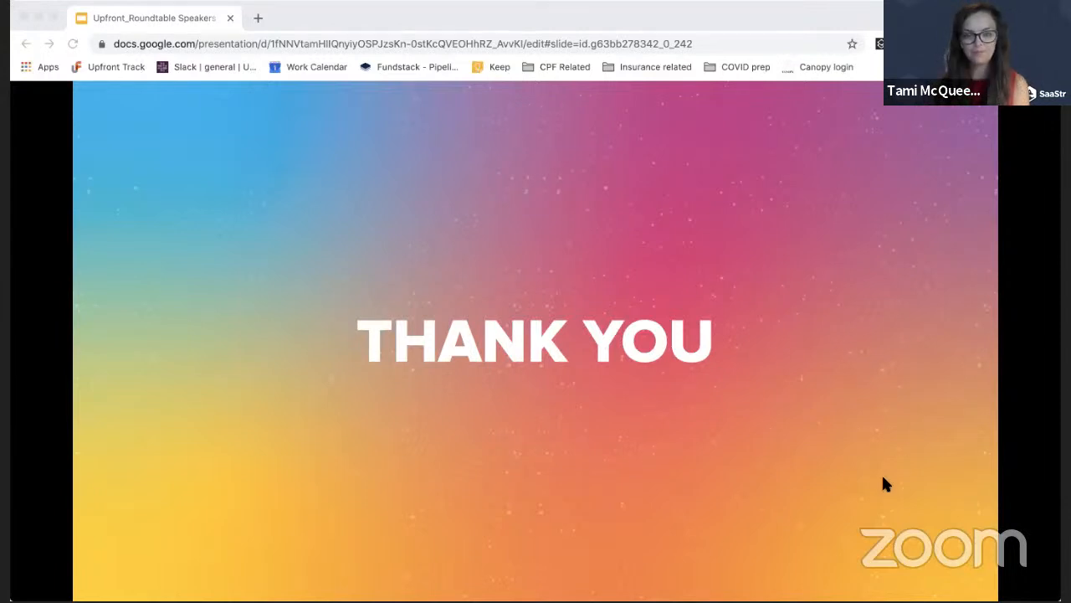
mouse_move(960, 318)
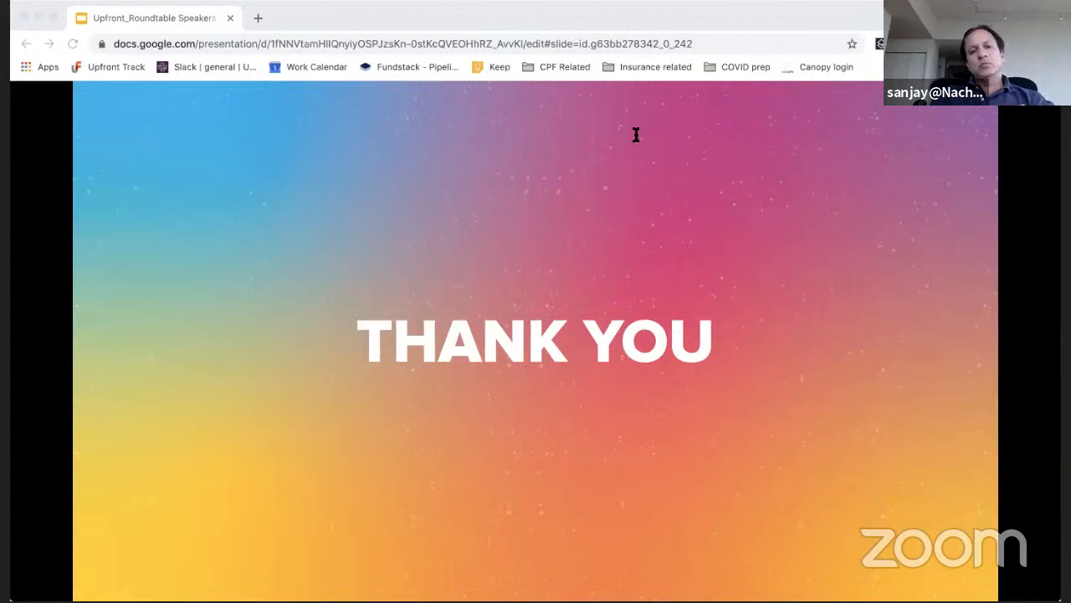
mouse_move(410, 87)
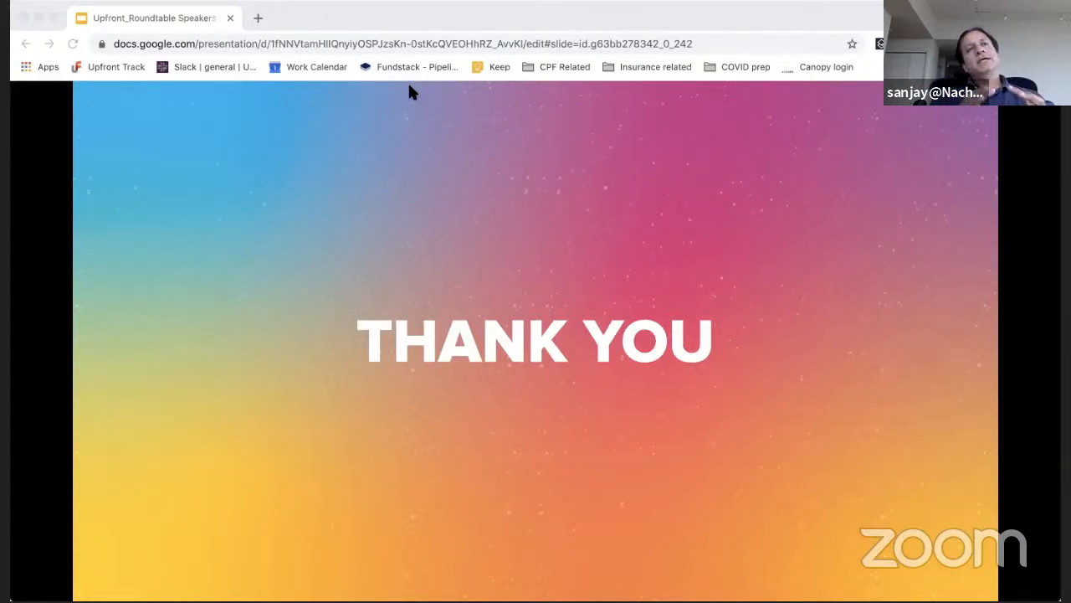
mouse_move(639, 326)
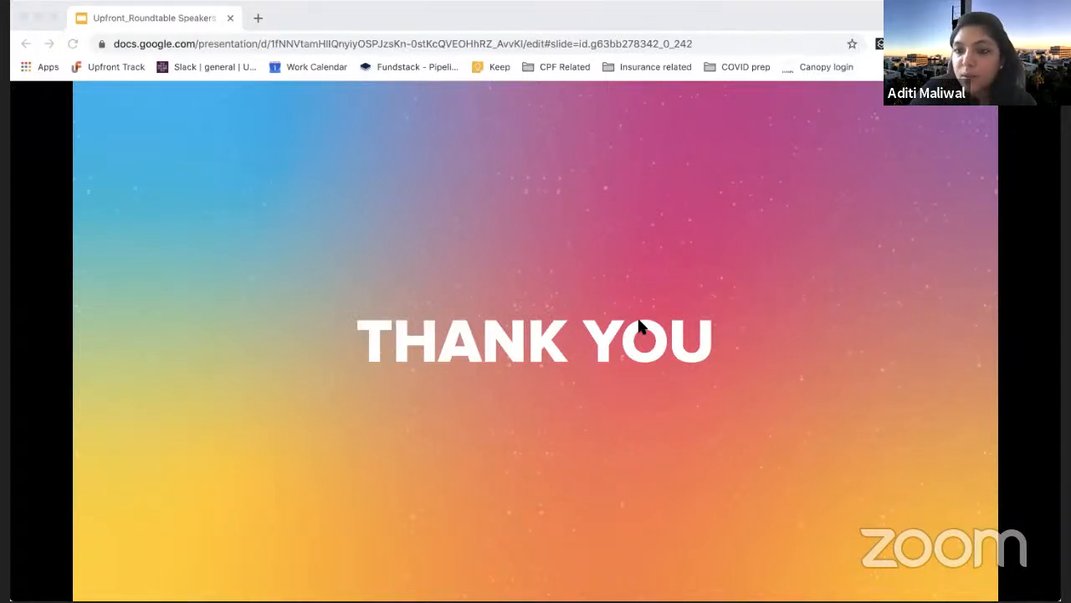
mouse_move(917, 116)
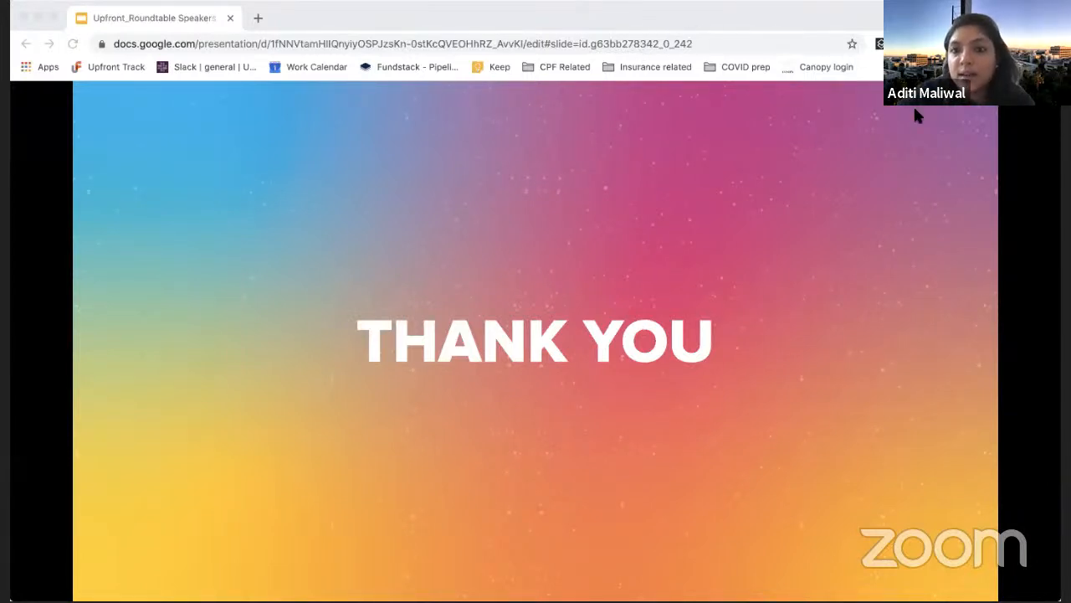
mouse_move(974, 221)
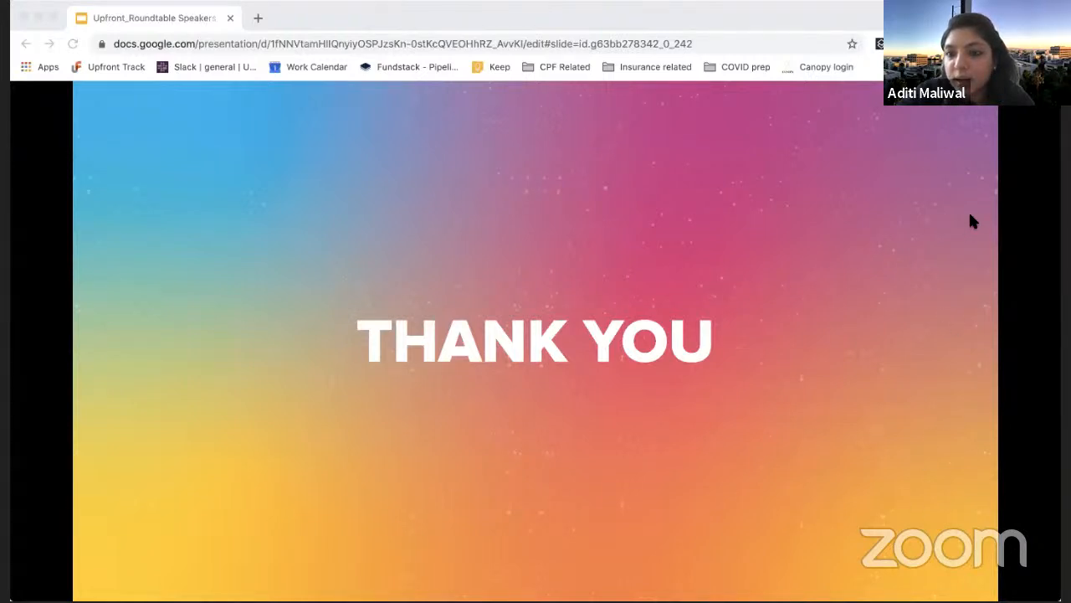
mouse_move(559, 12)
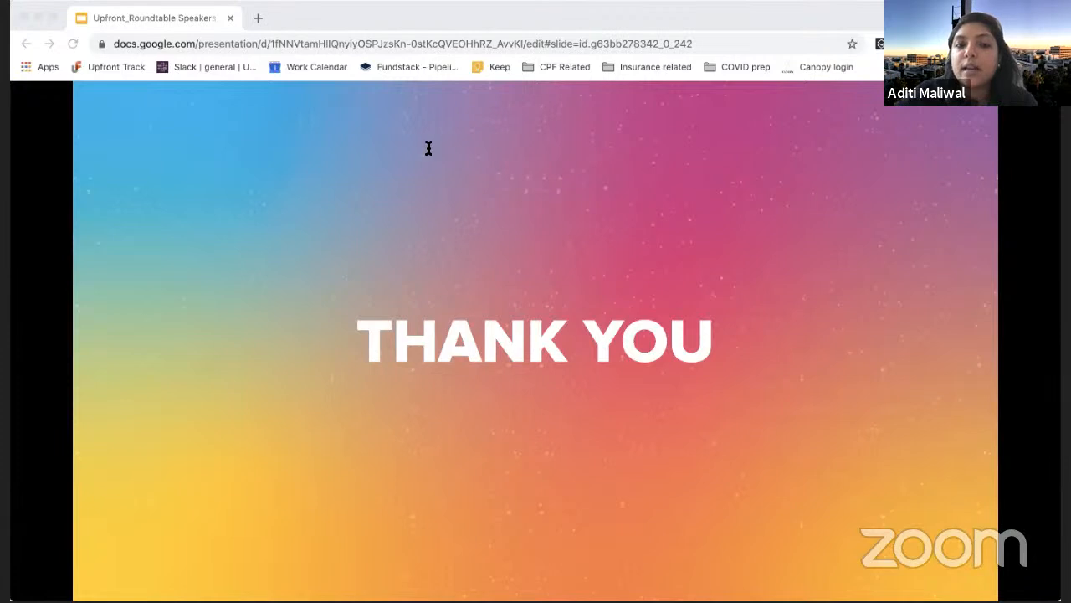
mouse_move(410, 87)
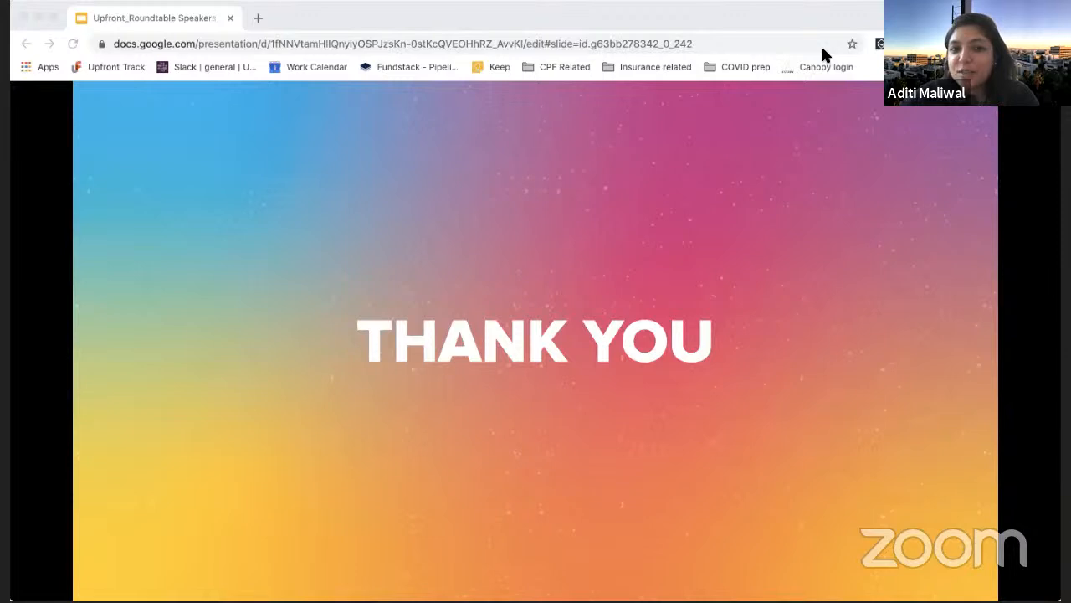
mouse_move(790, 94)
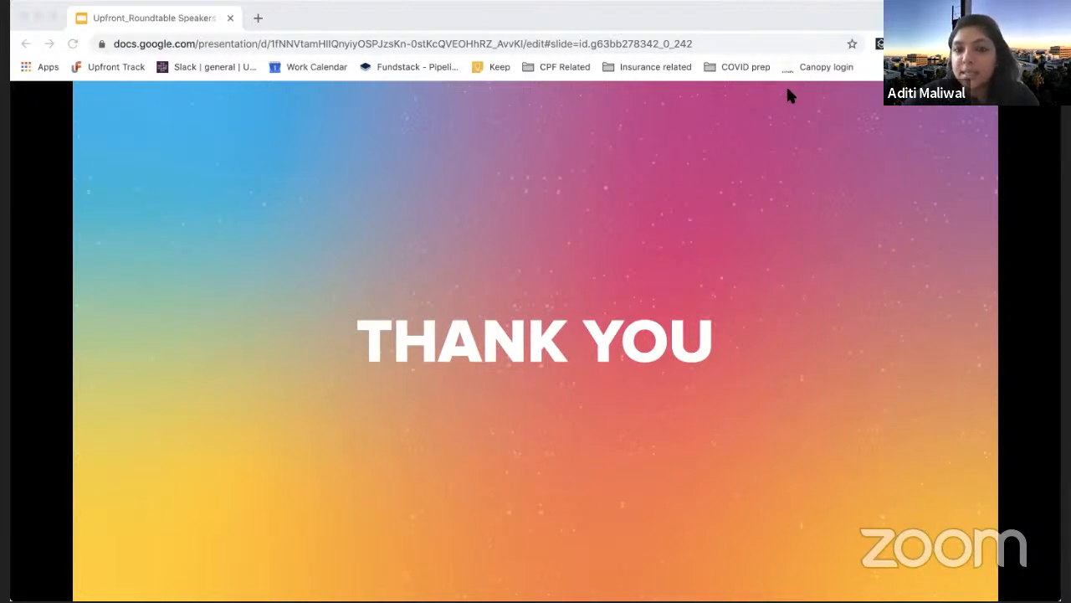
mouse_move(415, 87)
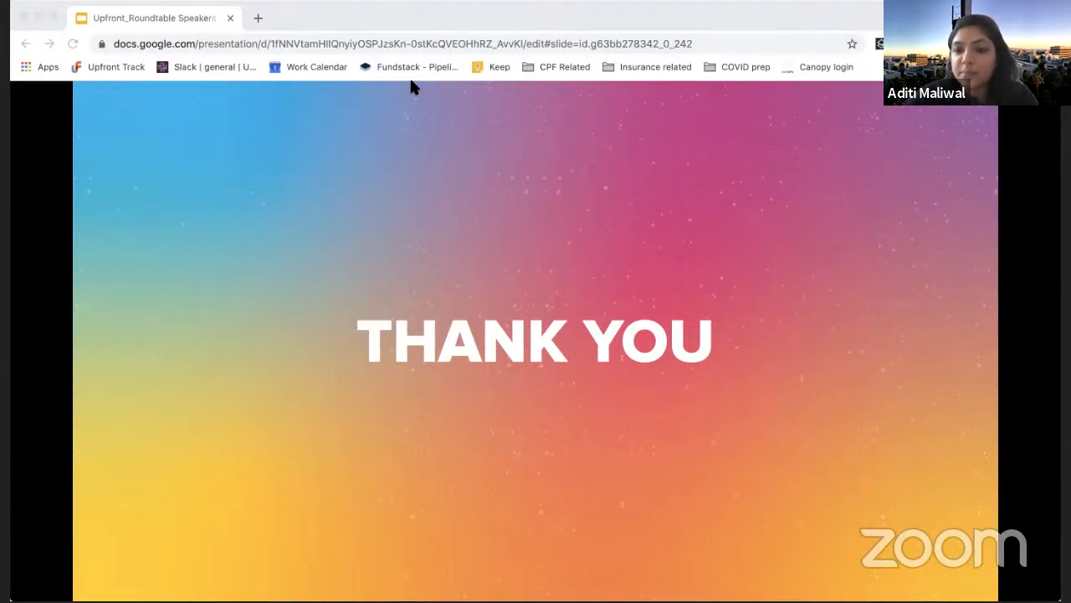
mouse_move(566, 316)
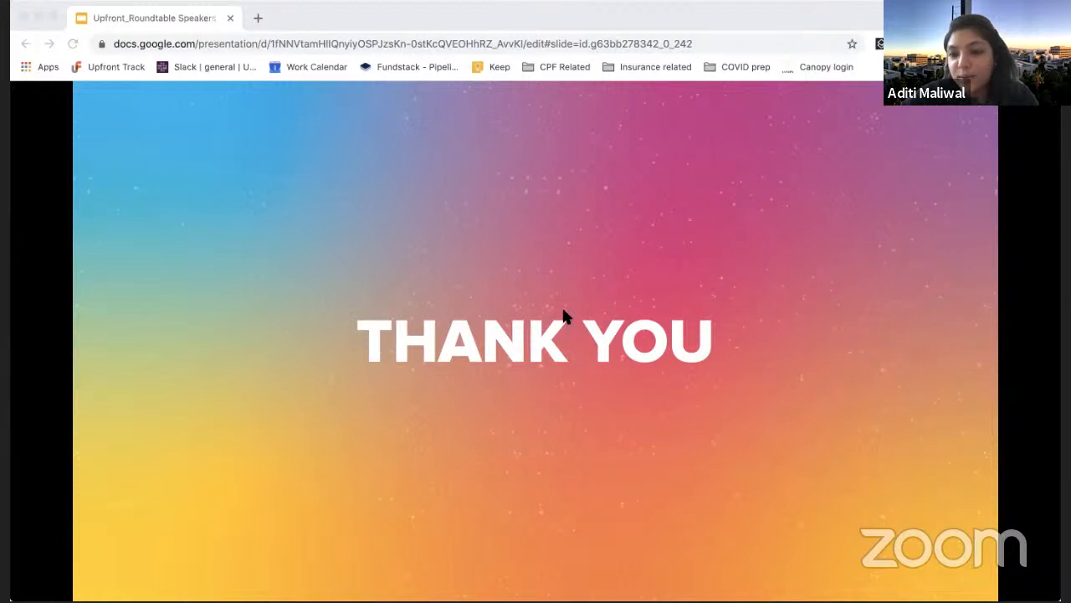
mouse_move(574, 290)
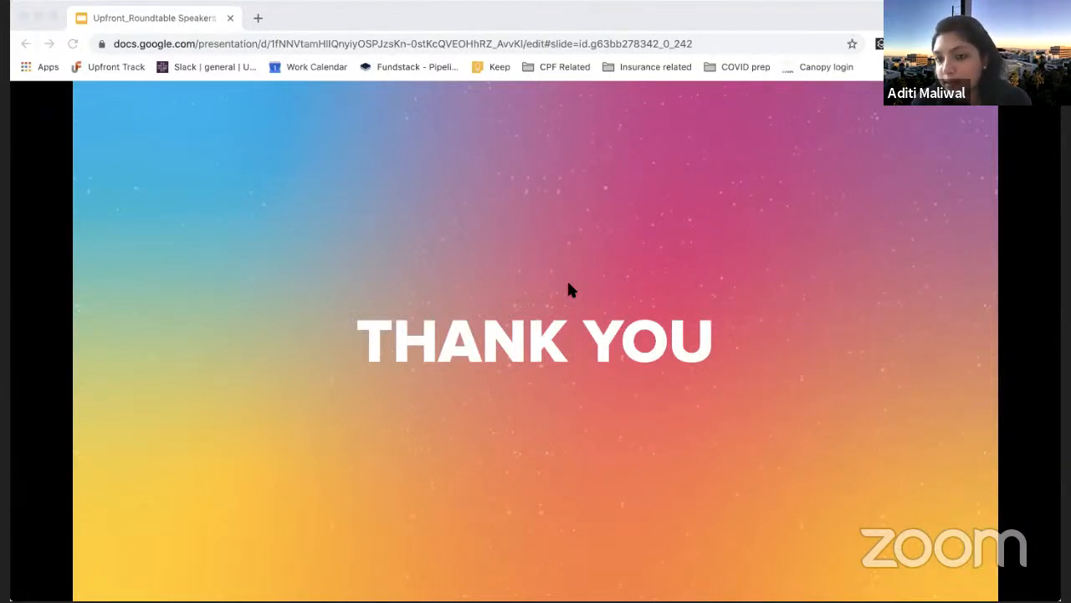
mouse_move(686, 489)
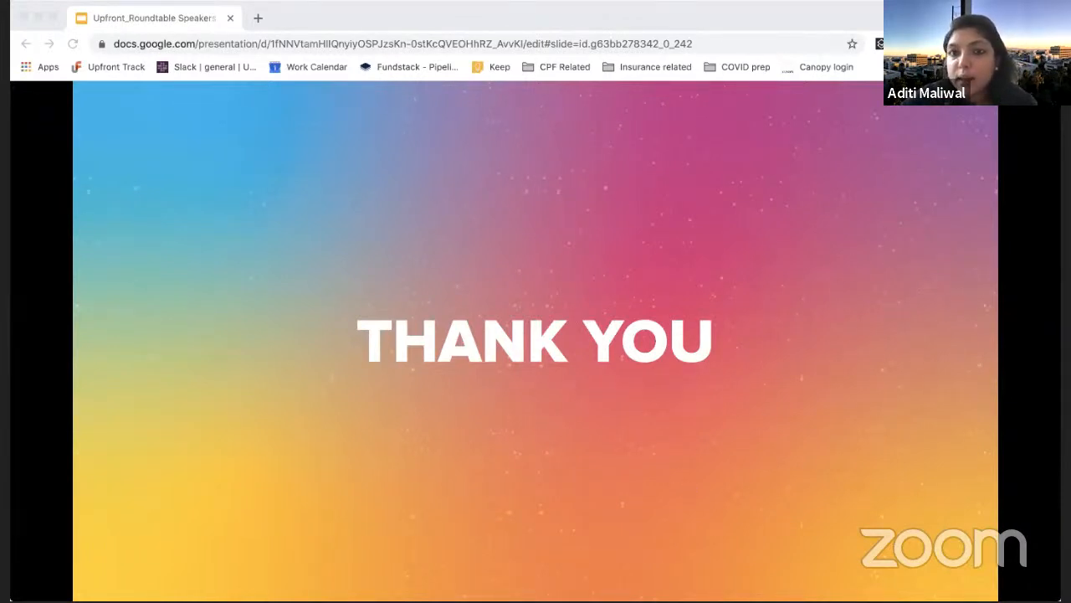
mouse_move(559, 207)
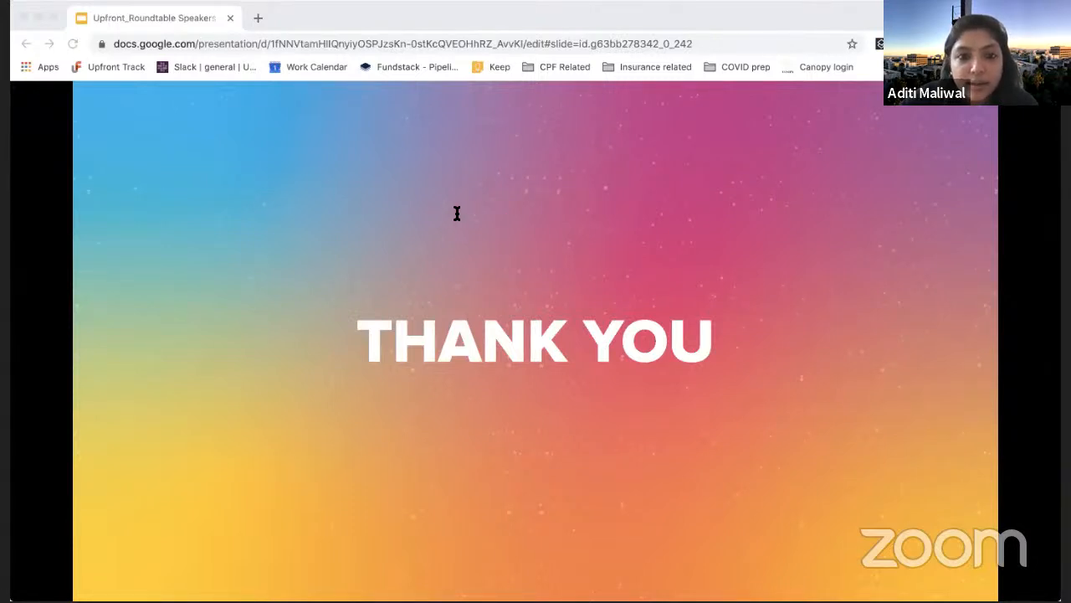
mouse_move(449, 221)
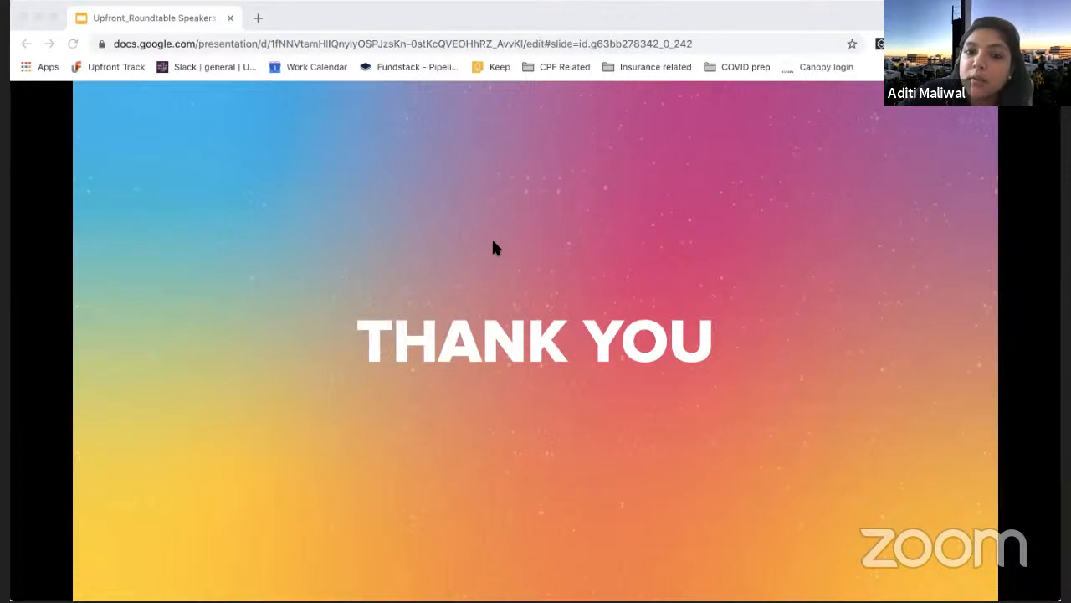
mouse_move(539, 250)
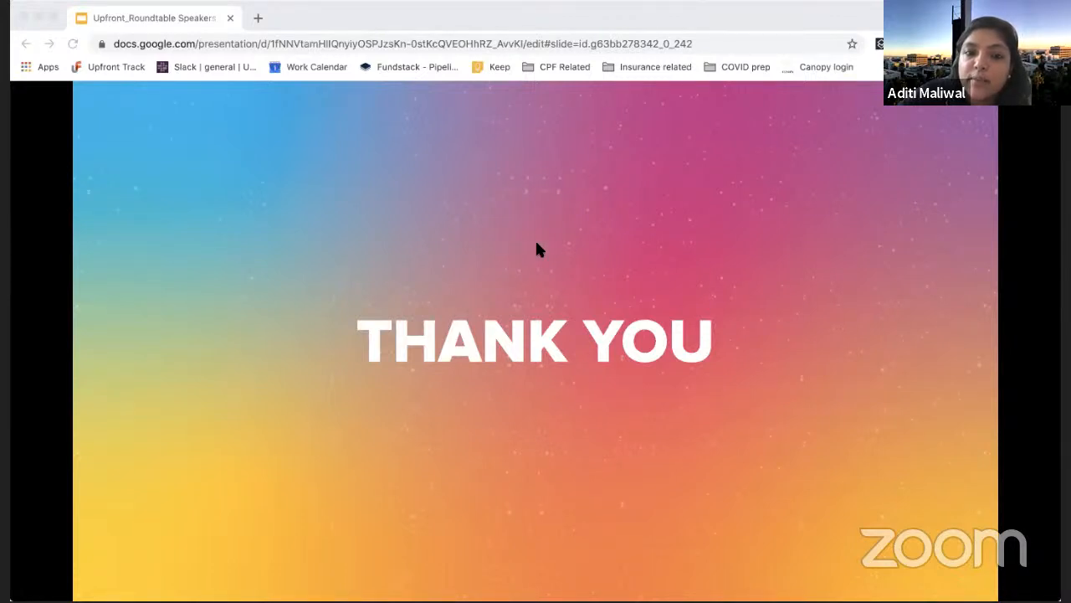
mouse_move(513, 234)
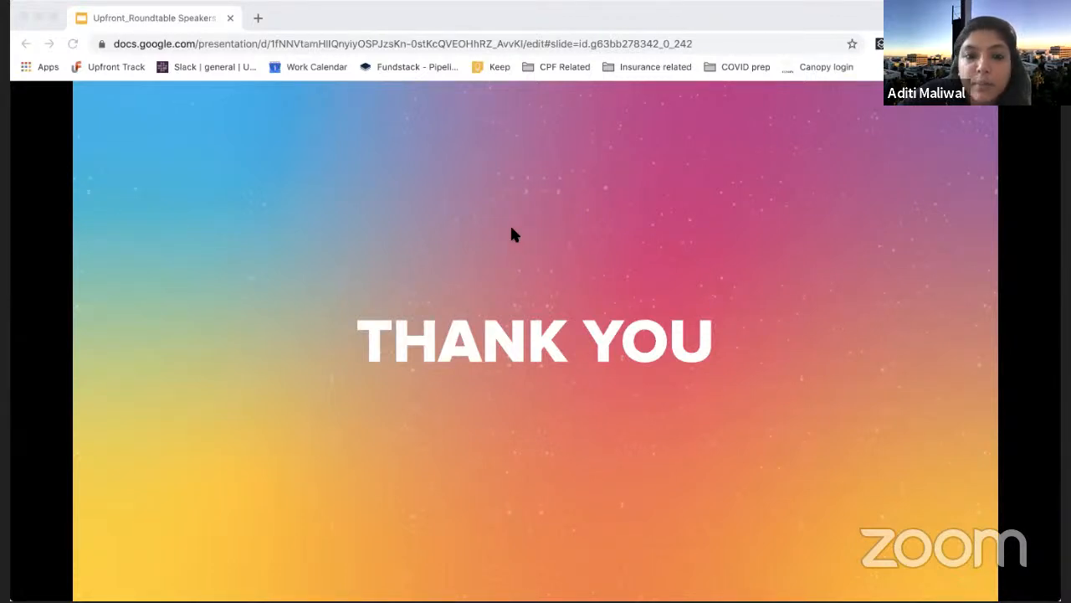
mouse_move(504, 231)
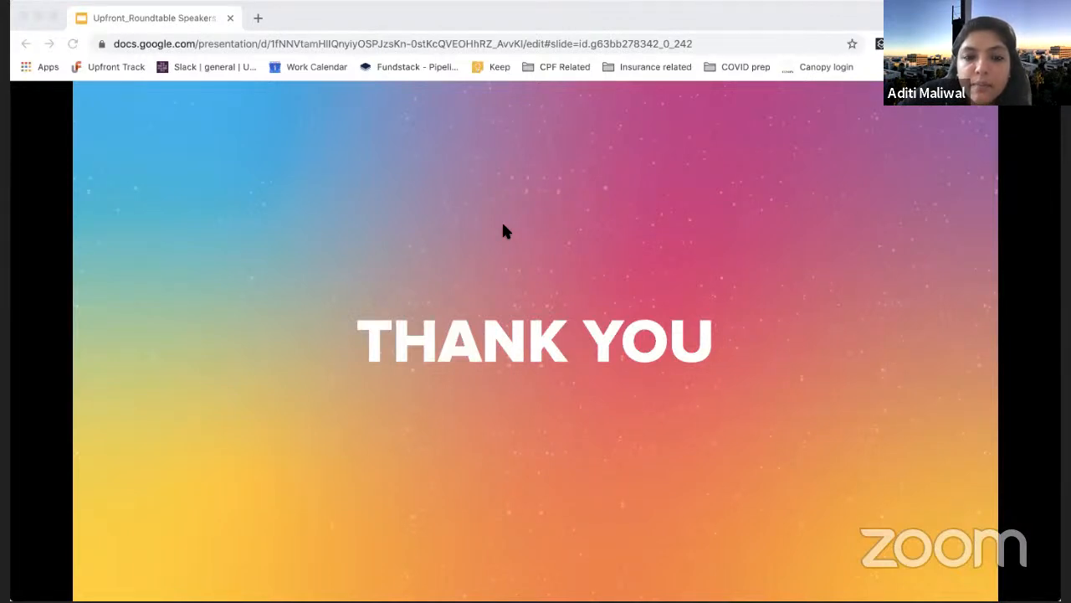
mouse_move(534, 238)
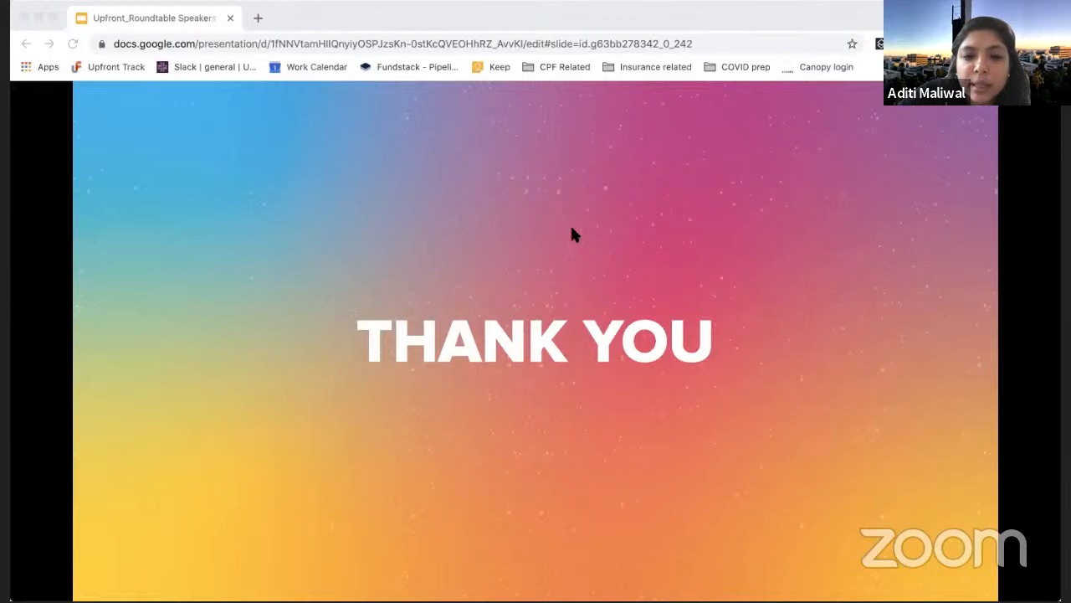
mouse_move(515, 218)
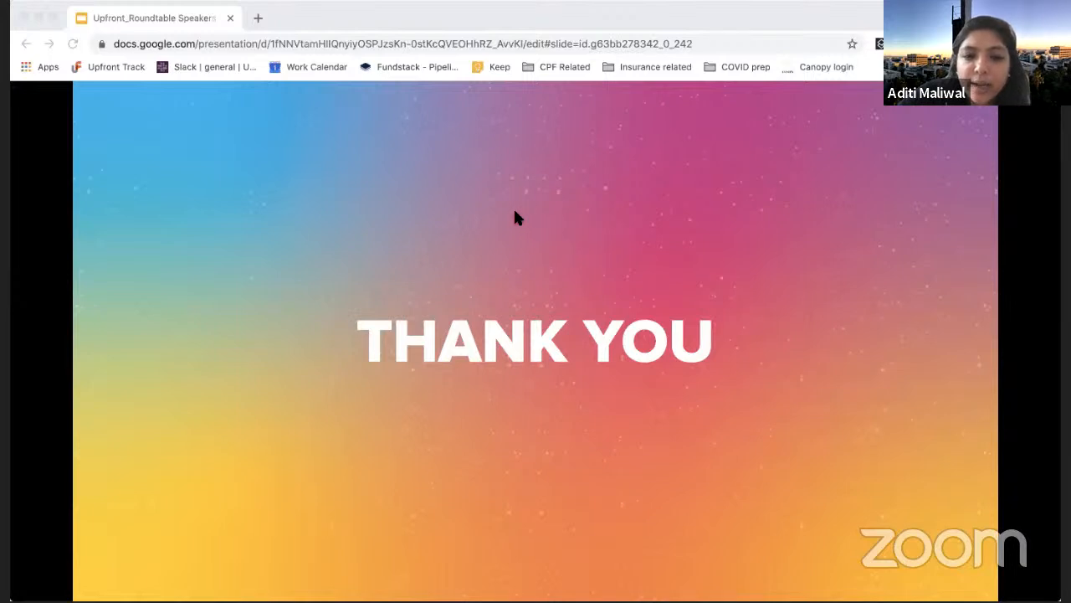
mouse_move(479, 227)
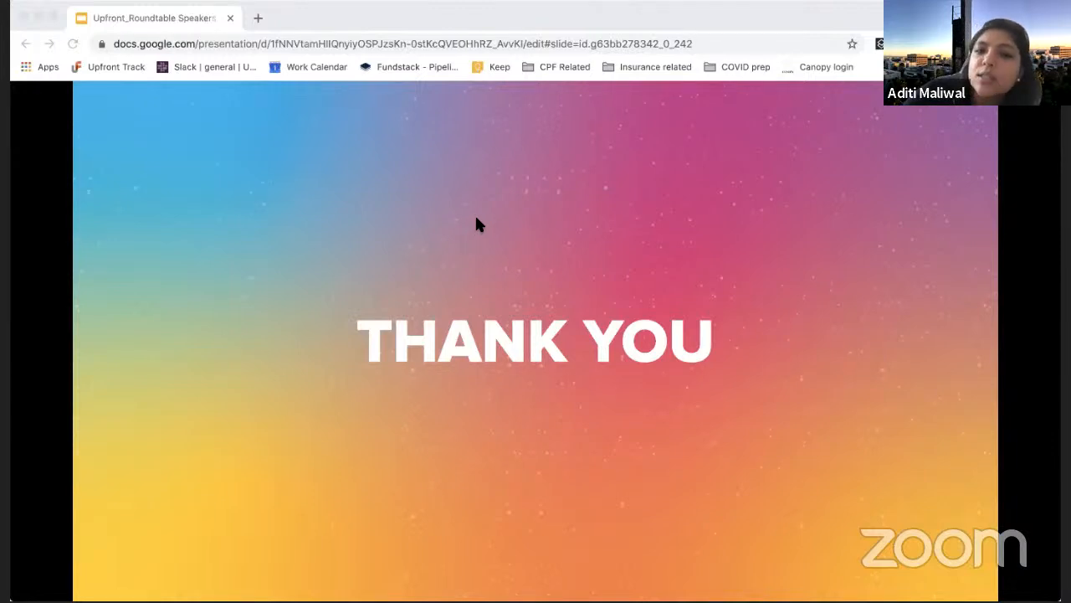
mouse_move(551, 246)
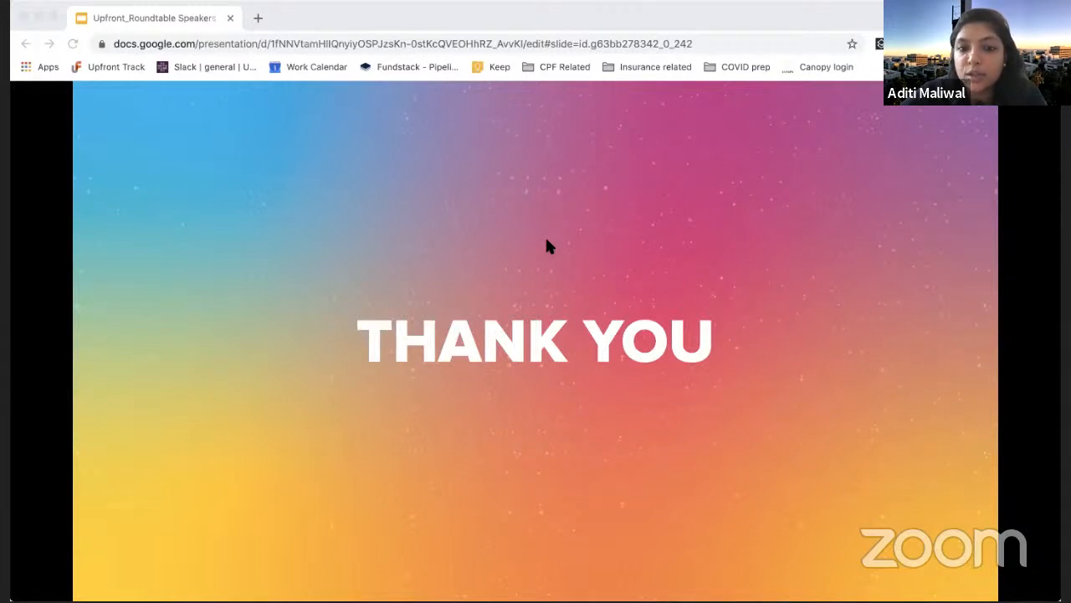
mouse_move(539, 244)
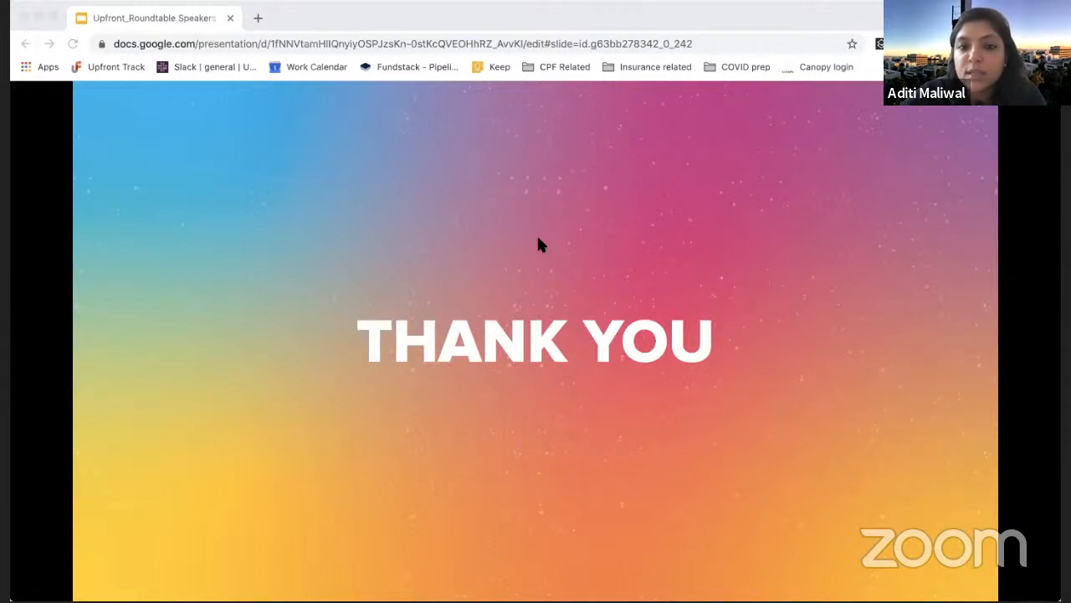
mouse_move(566, 264)
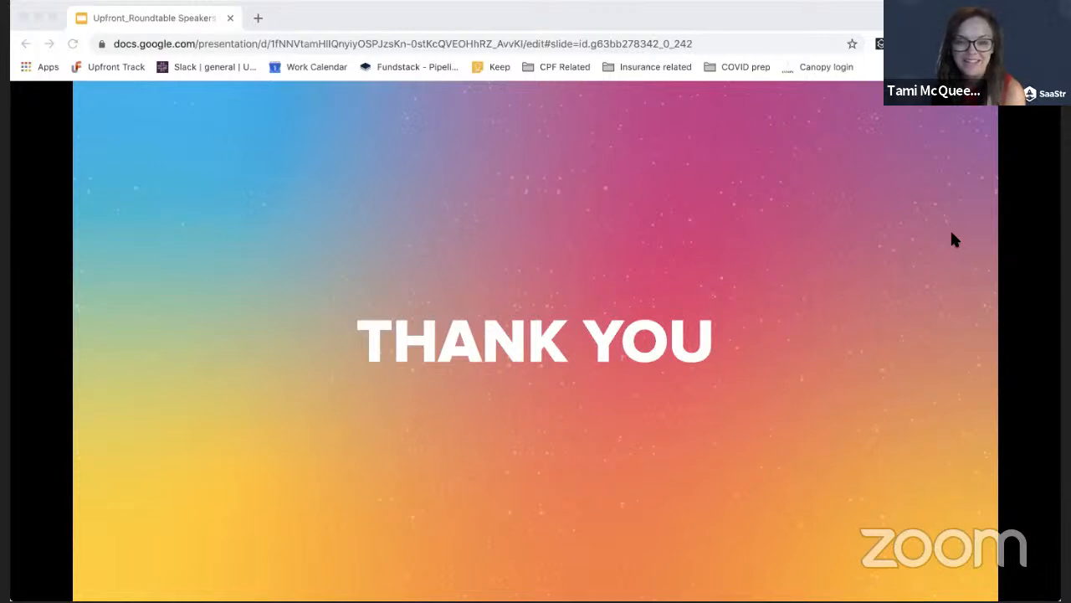
mouse_move(635, 450)
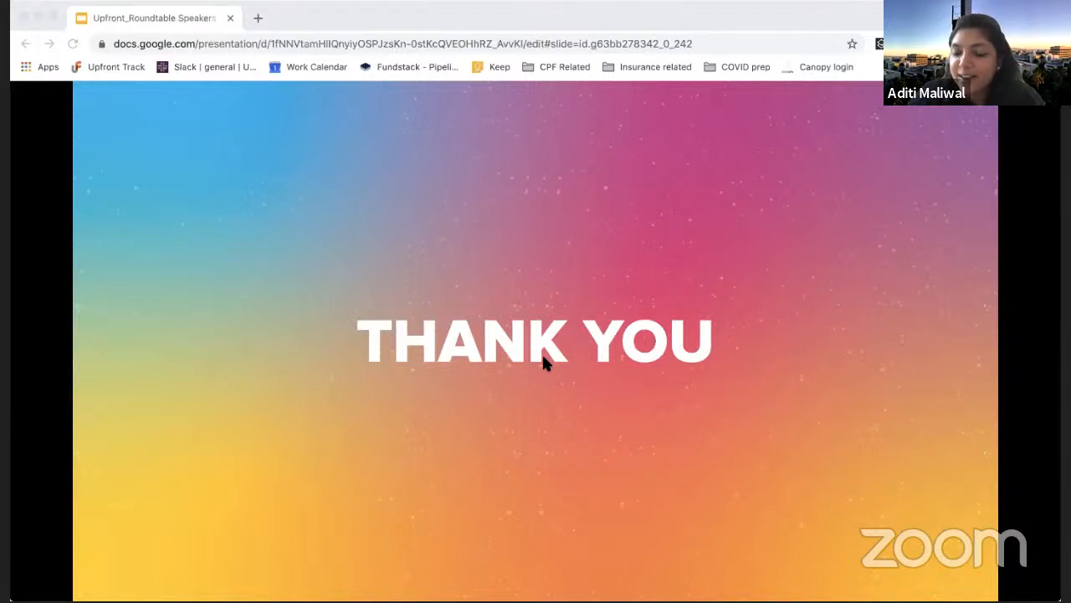
mouse_move(938, 556)
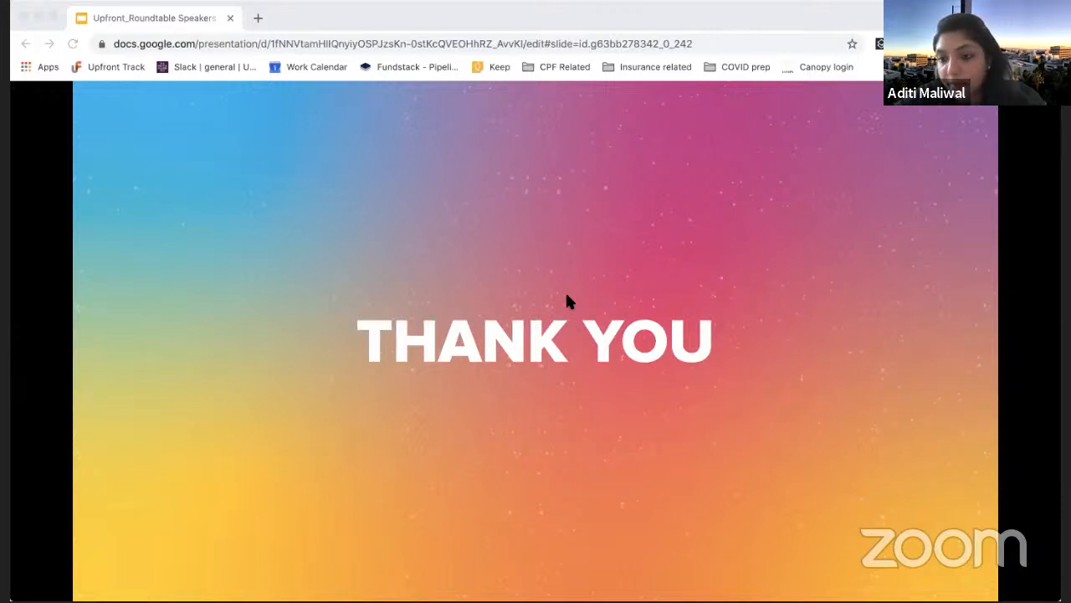
mouse_move(814, 156)
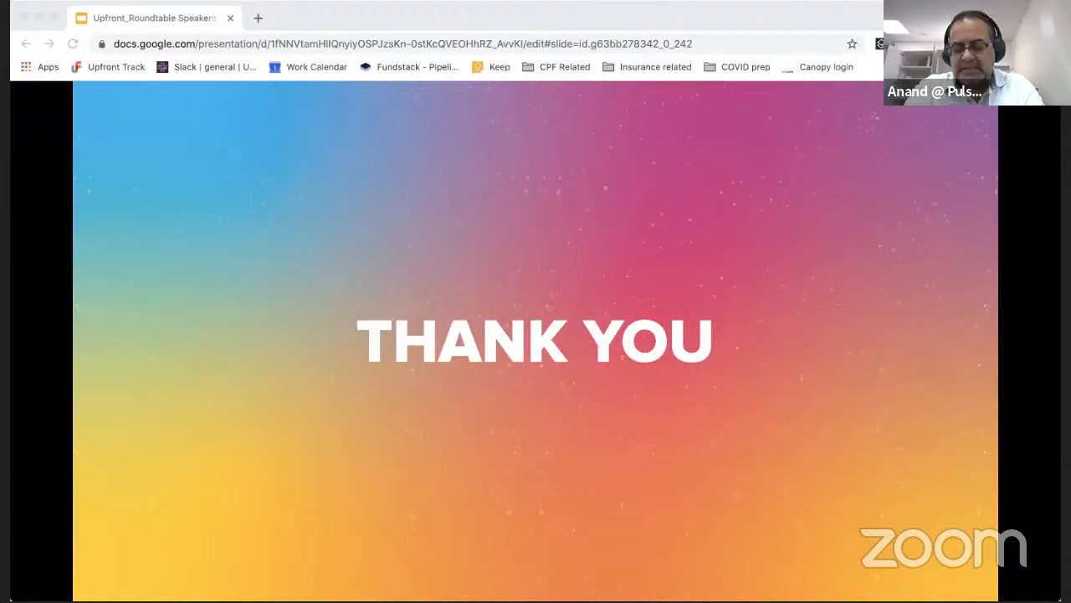
mouse_move(969, 110)
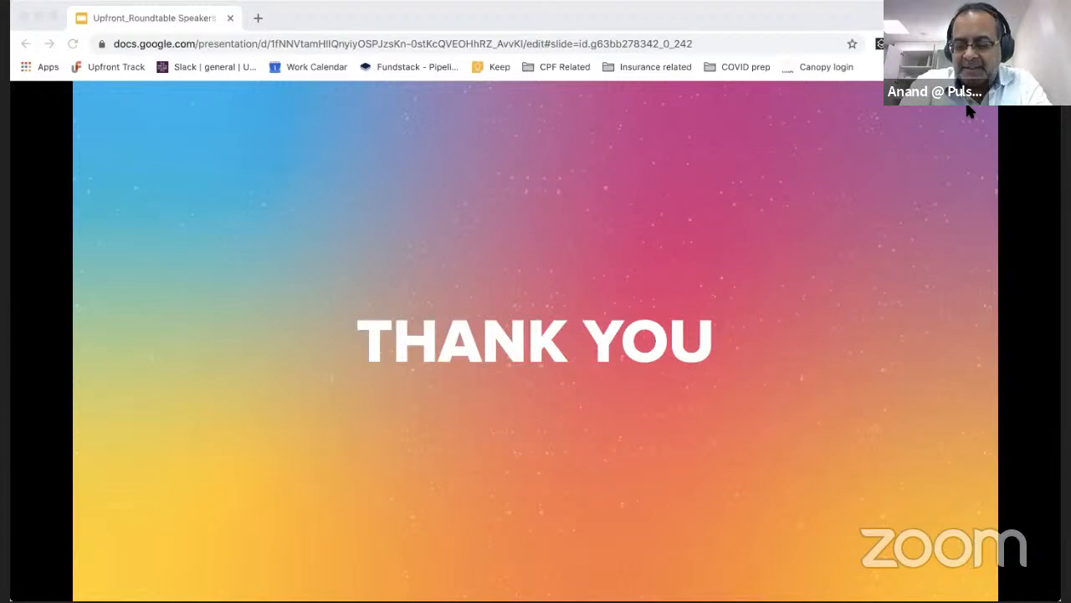
mouse_move(778, 277)
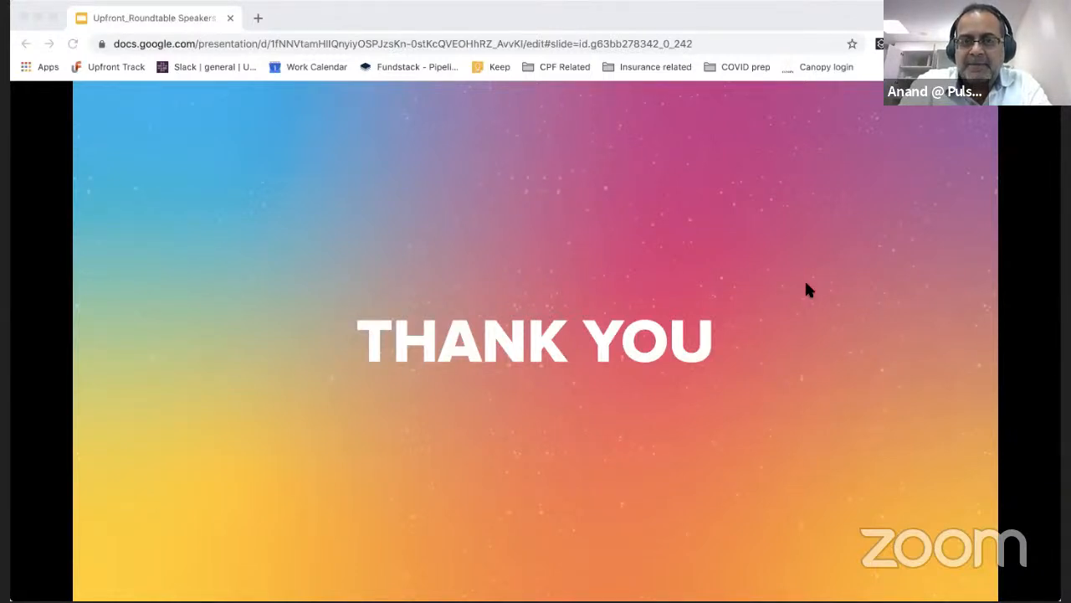
mouse_move(974, 588)
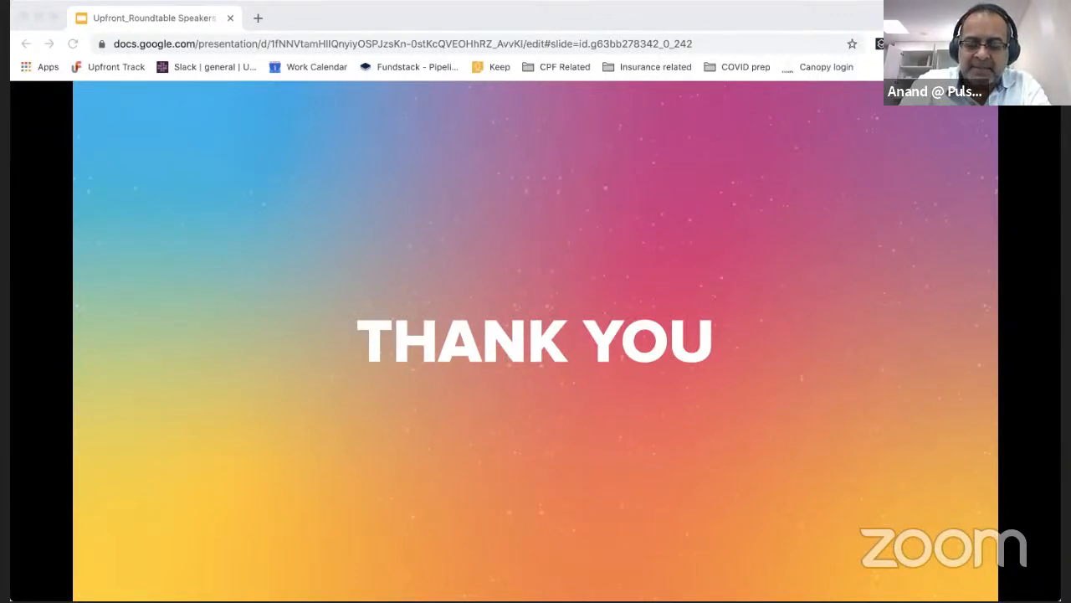
mouse_move(962, 233)
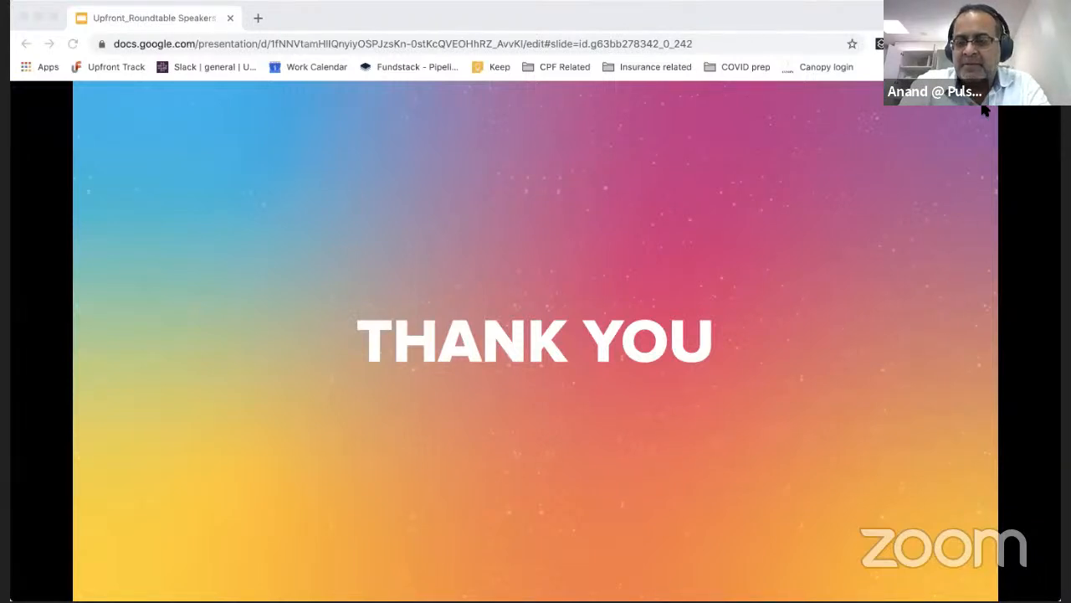
mouse_move(773, 232)
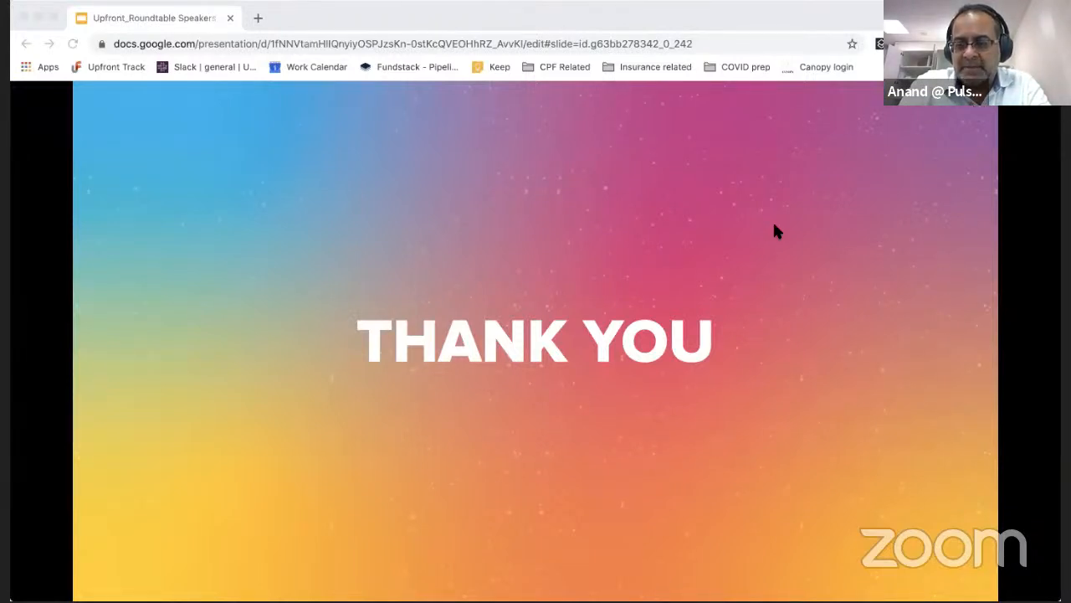
mouse_move(768, 242)
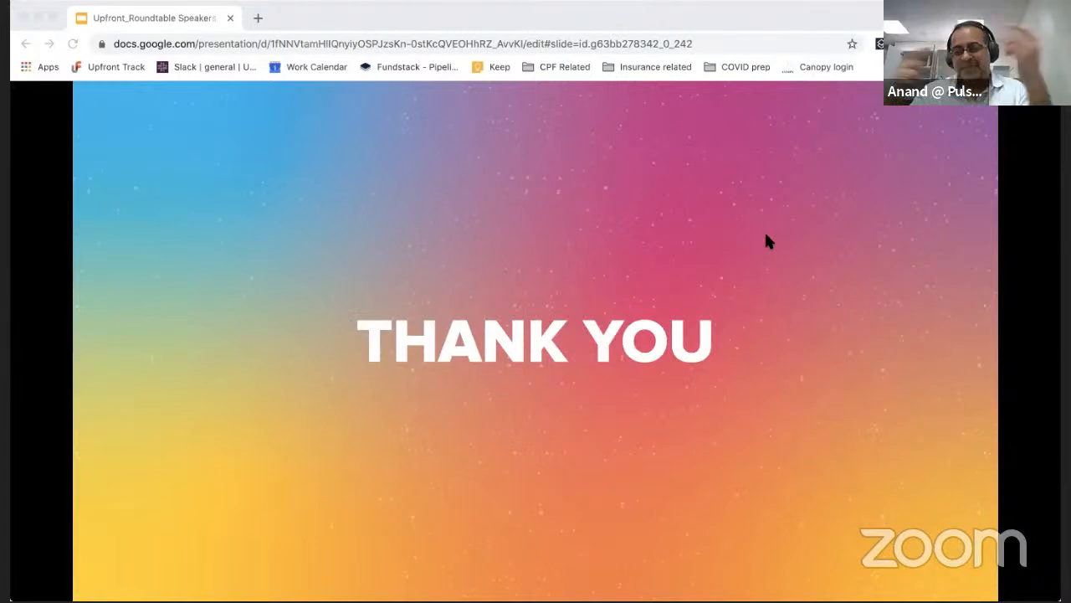
mouse_move(833, 427)
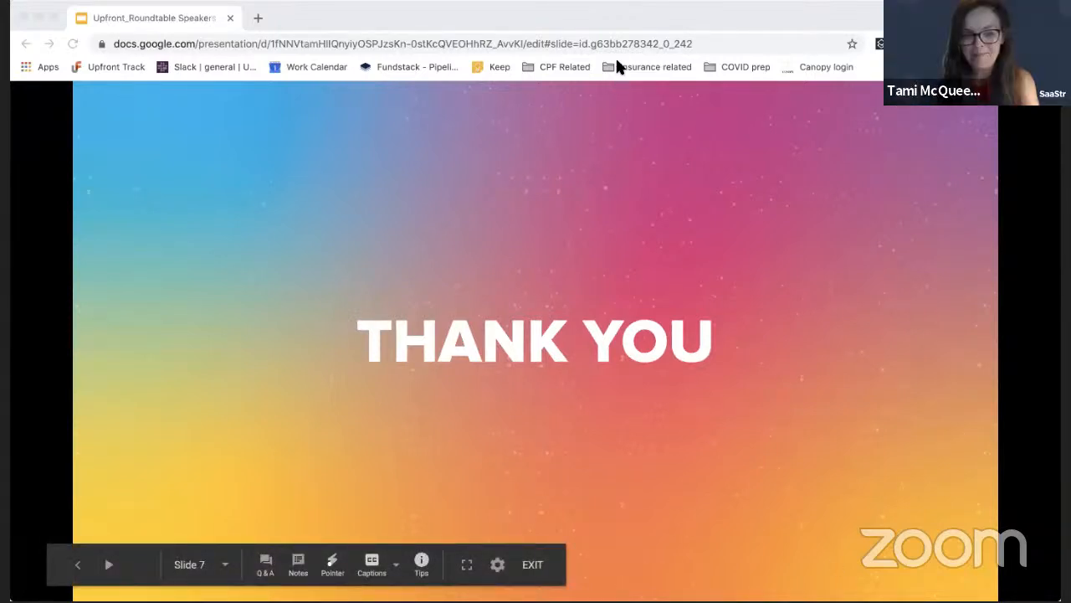
mouse_move(845, 64)
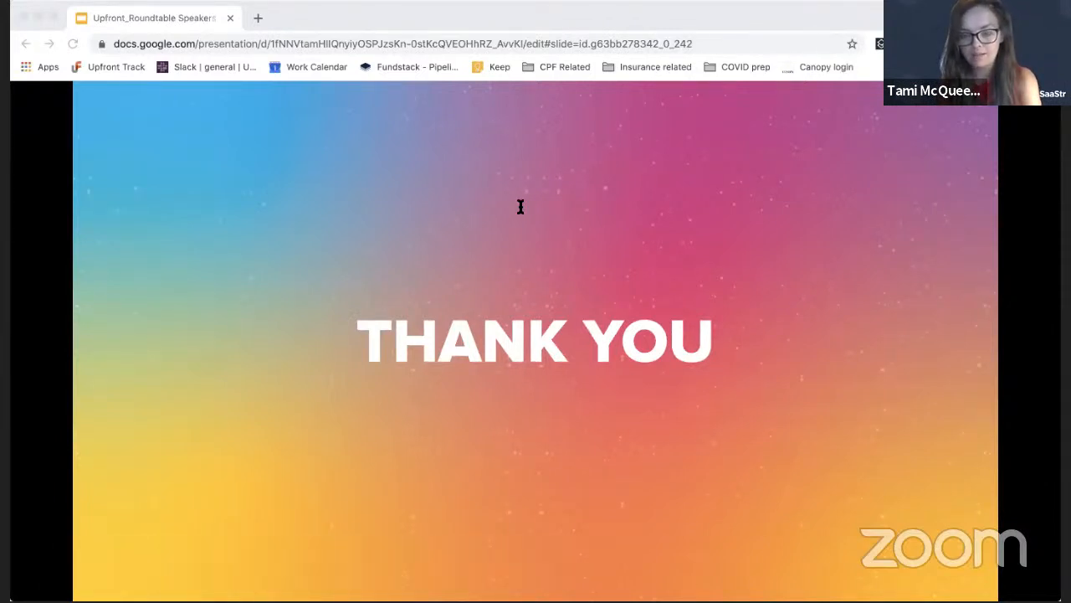
mouse_move(519, 211)
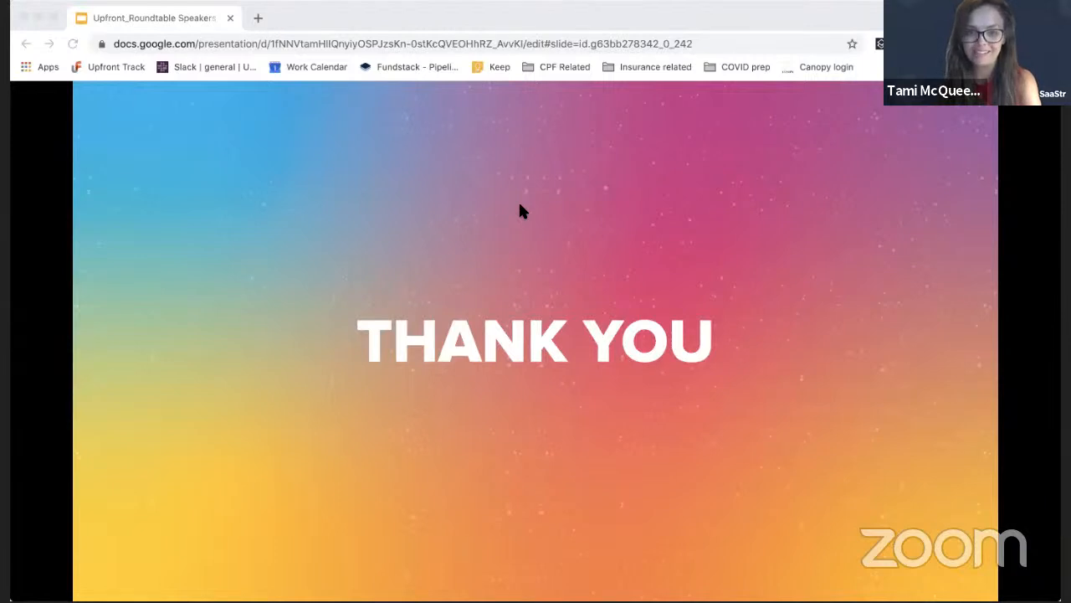
mouse_move(410, 87)
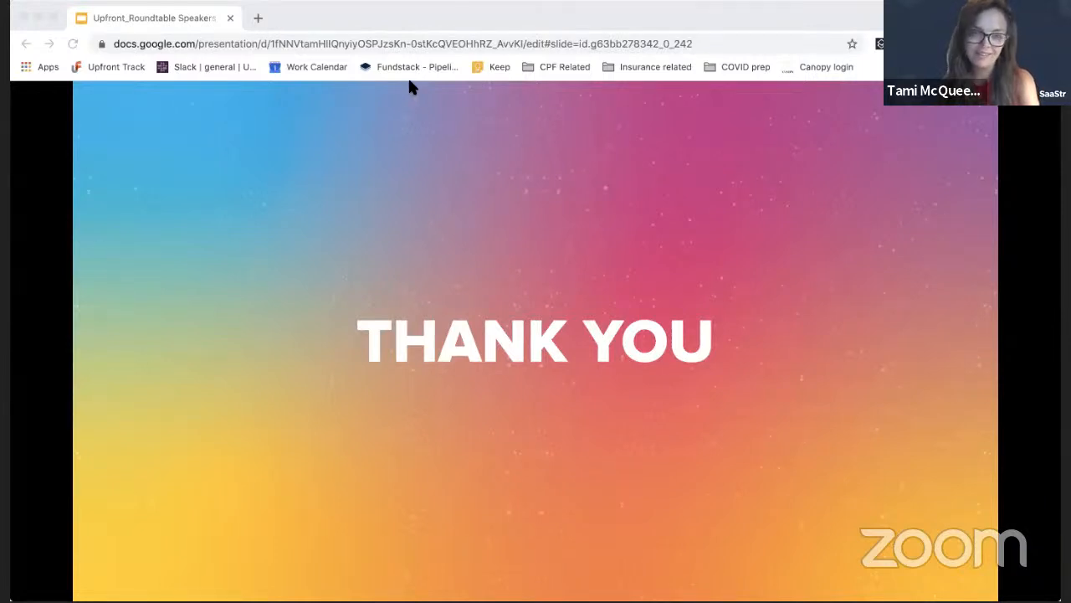